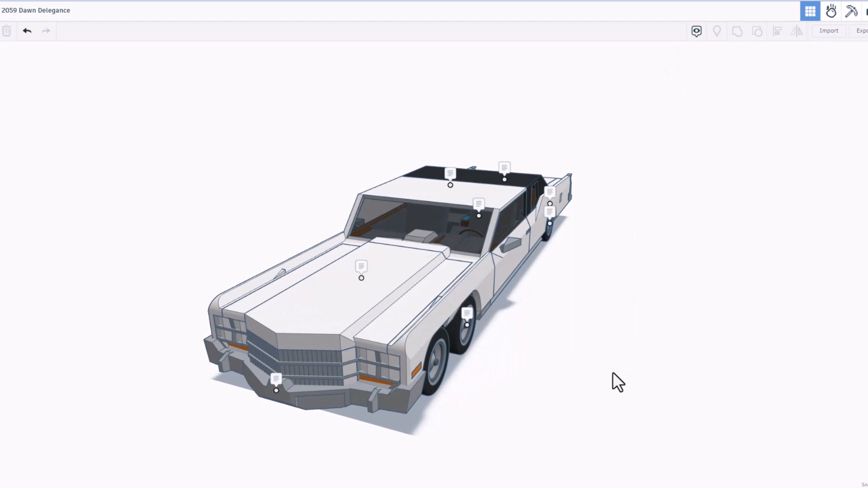
- Orbit along the limousine's side to reach the front-wheel twin-axle note
key("t")
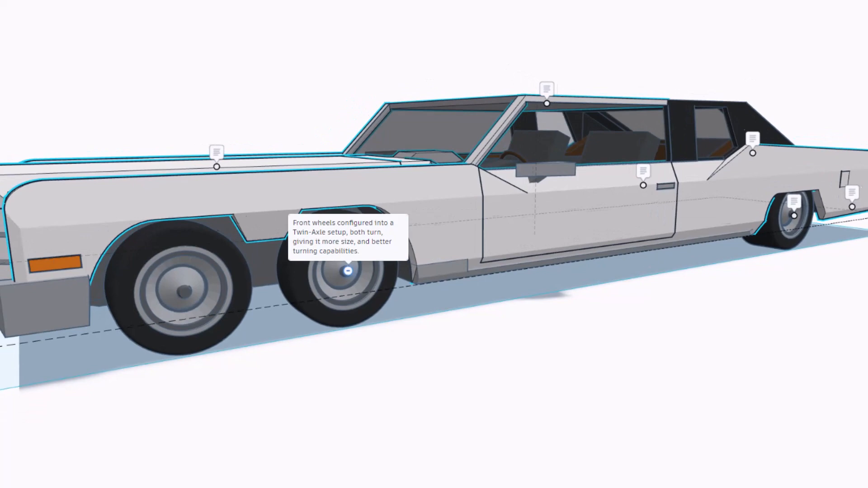
left_click_drag(498, 222, 454, 210)
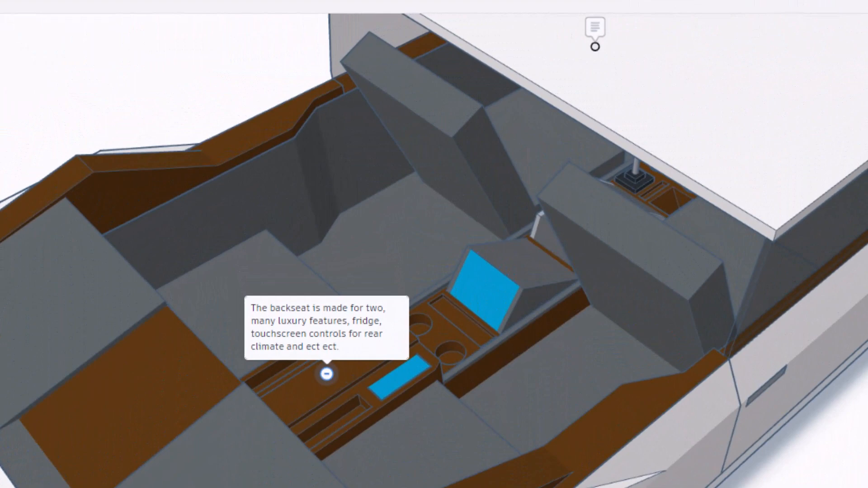
- Expand the backseat note describing two-seat luxury features and rear touchscreen
left_click(328, 377)
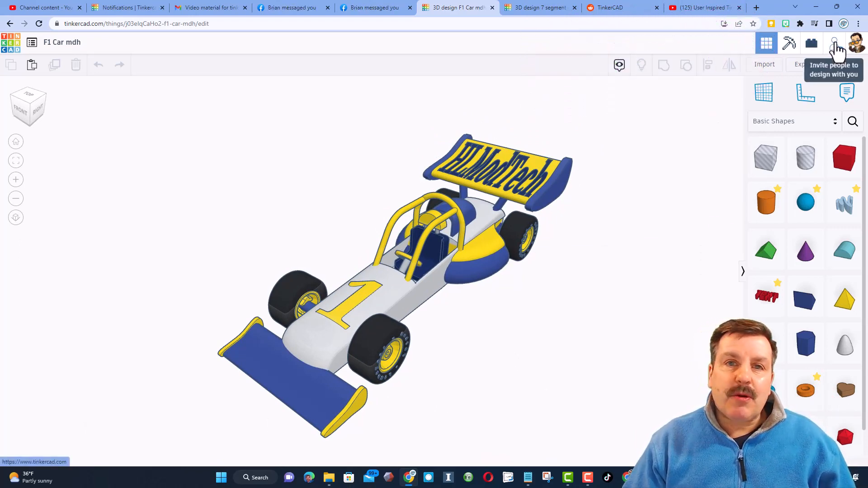
- Generate and copy a collaboration link for the F1 Car mdh design, then dismiss the dialog
left_click(836, 42)
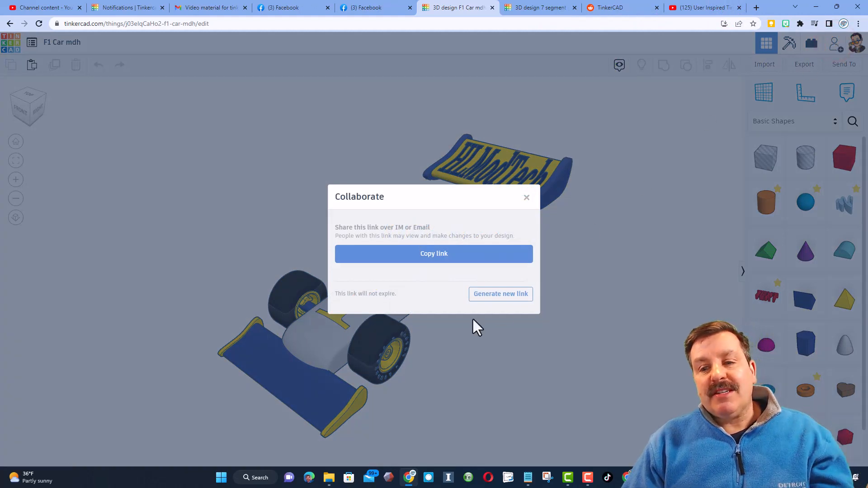
left_click(434, 254)
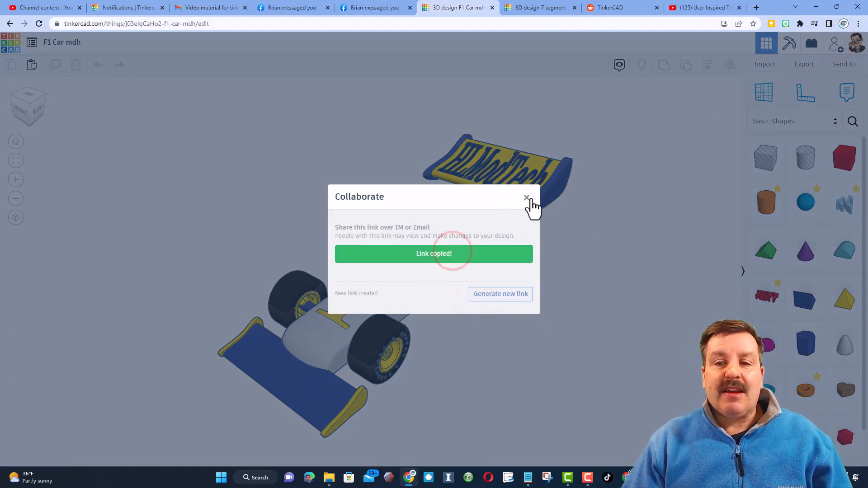
left_click(526, 198)
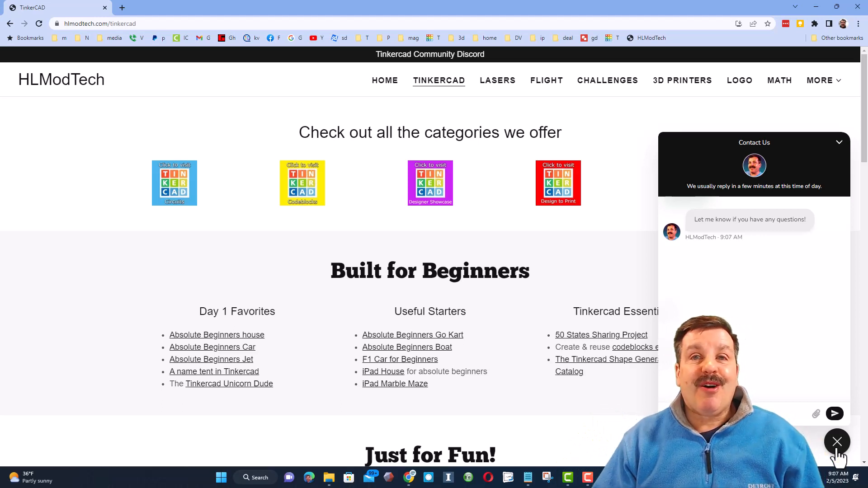
- Dismiss the chat widget and launch the Tinkercad Community Discord from the top banner
left_click(836, 442)
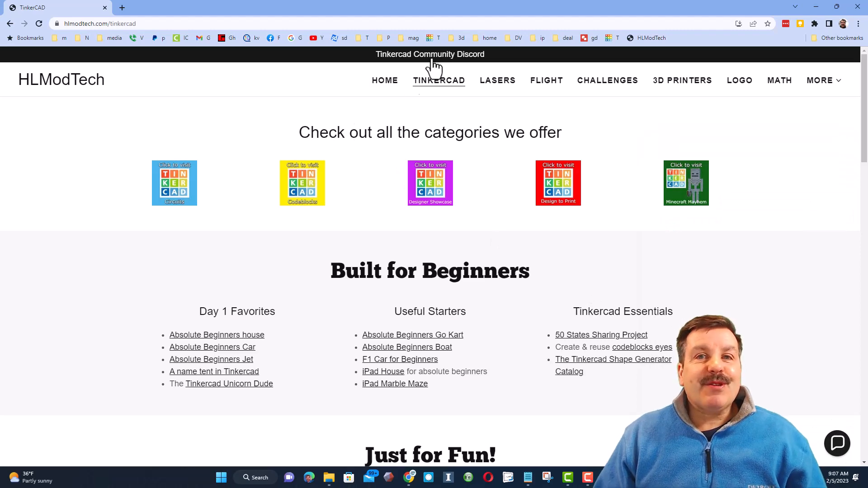
left_click(430, 54)
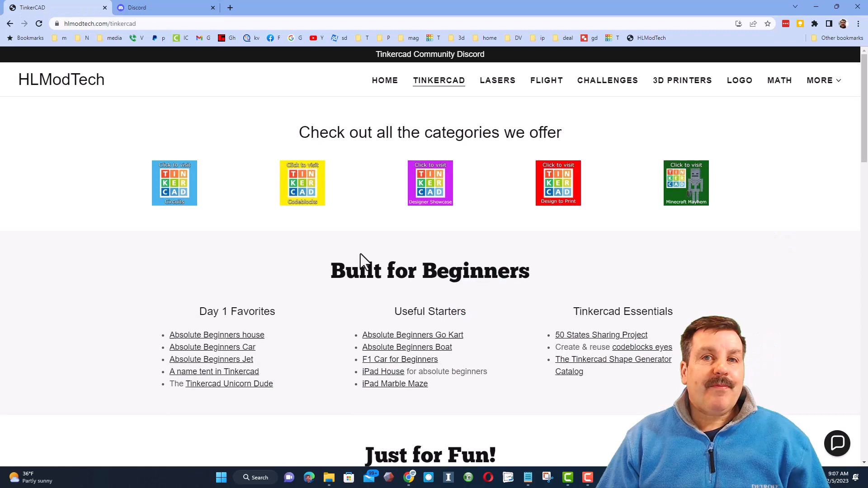
mouse_move(698, 252)
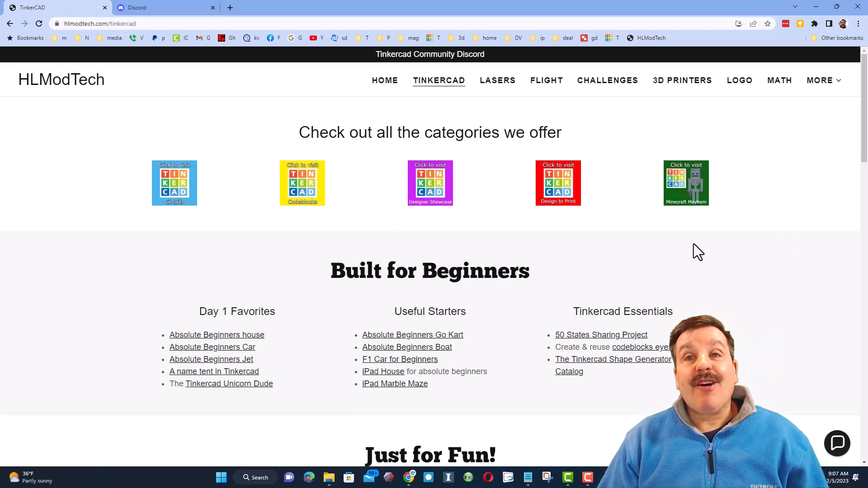
mouse_move(342, 393)
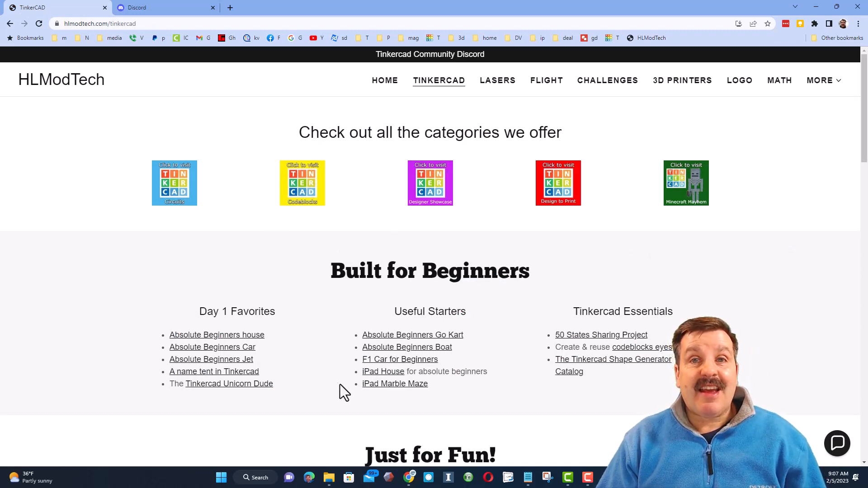
scroll("down", 3)
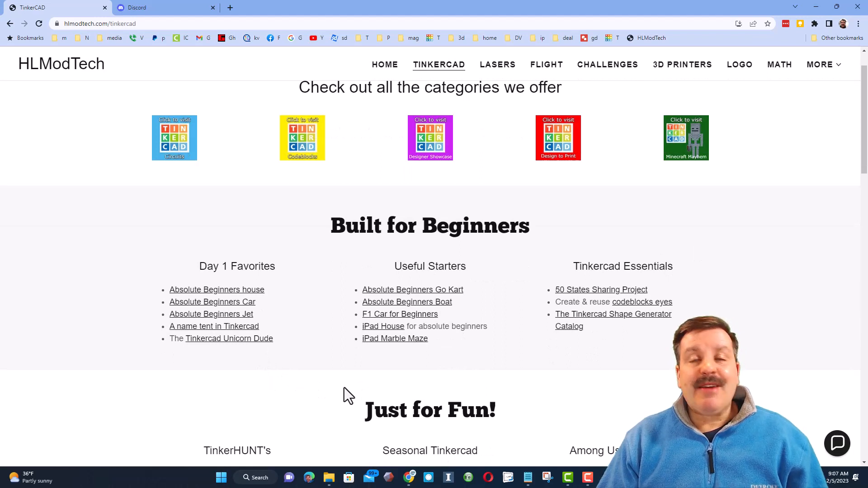
mouse_move(382, 399)
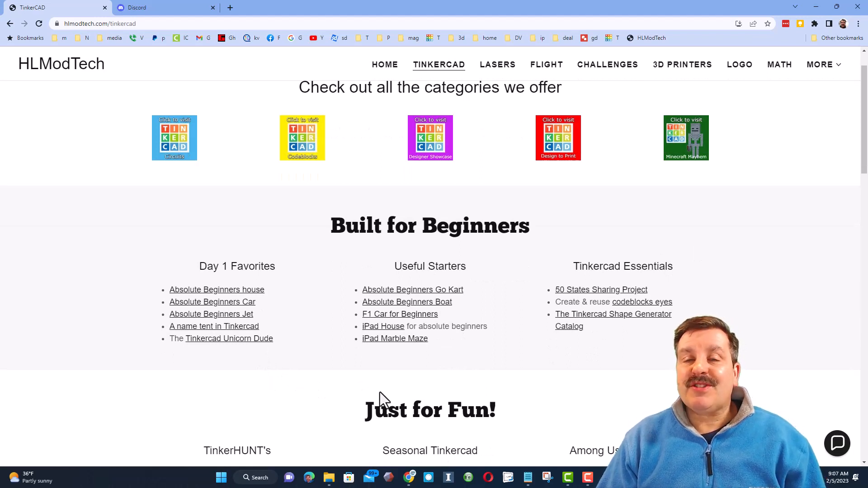